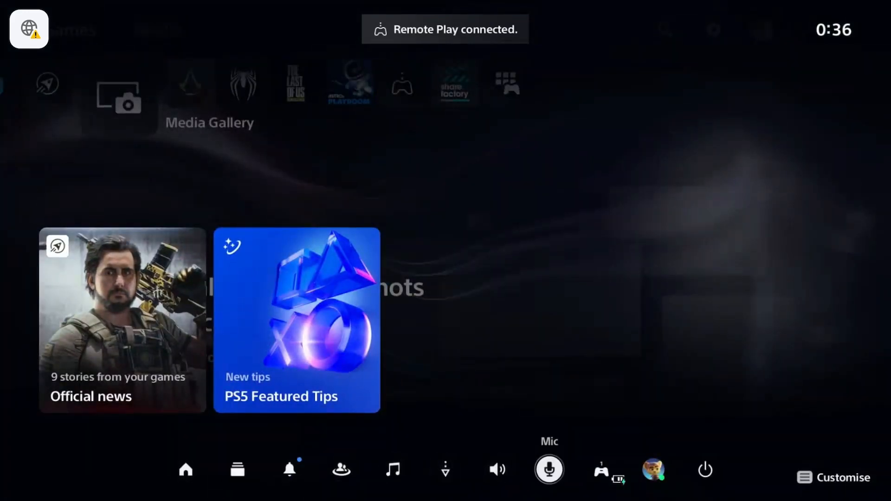
Step: Open the console Settings menu from the gear at the top right of the home screen
{"action": "left_click", "coordinate": [547, 469]}
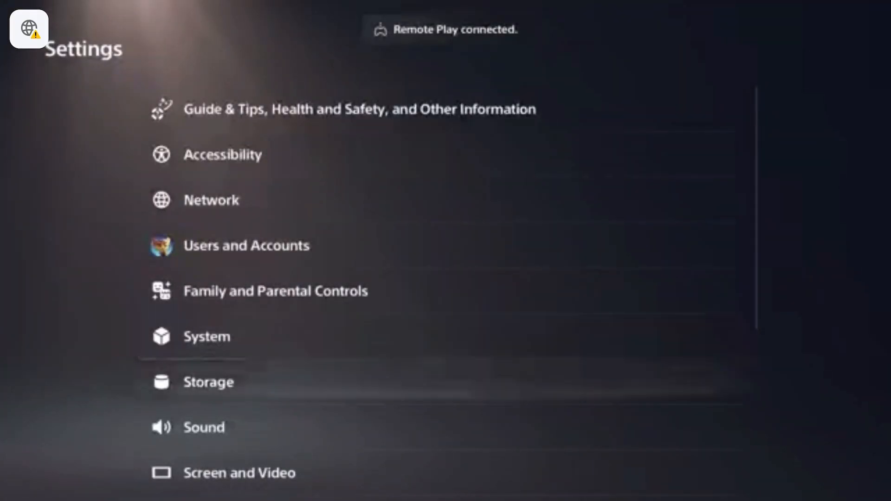
Step: View Accessories, return home, and open the control center Mic menu with the Wireless Controller mic muted
{"action": "scroll", "scroll_direction": "down", "scroll_amount": 3}
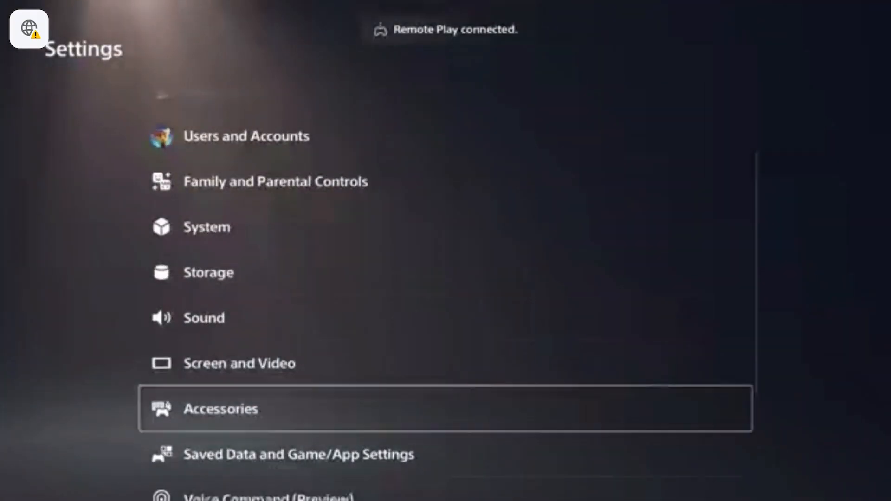
{"action": "left_click", "coordinate": [220, 409]}
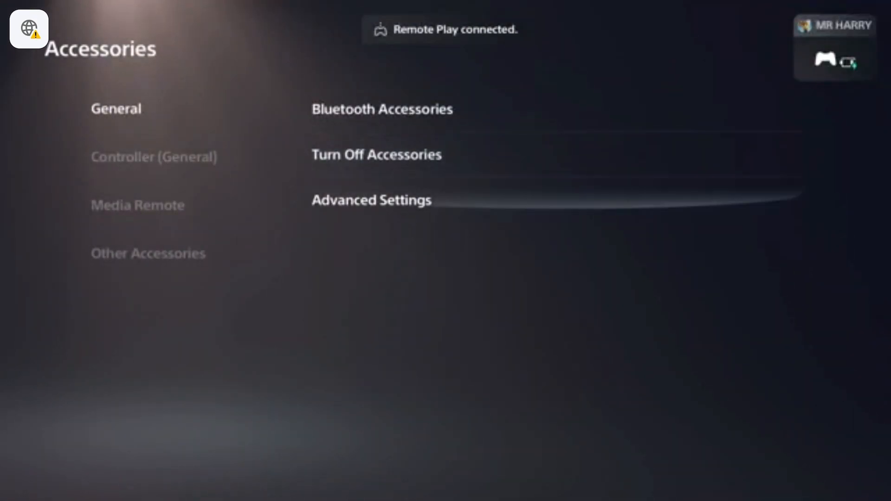
{"action": "left_click", "coordinate": [372, 200]}
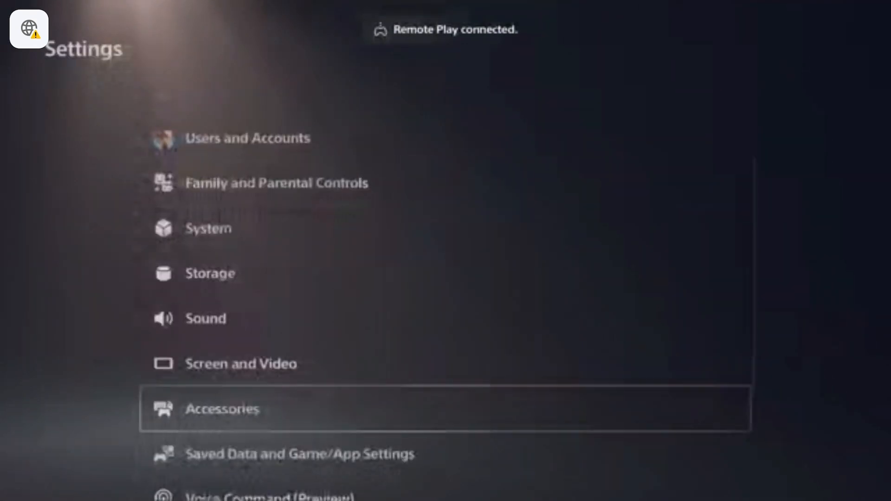
{"action": "key", "text": "PS"}
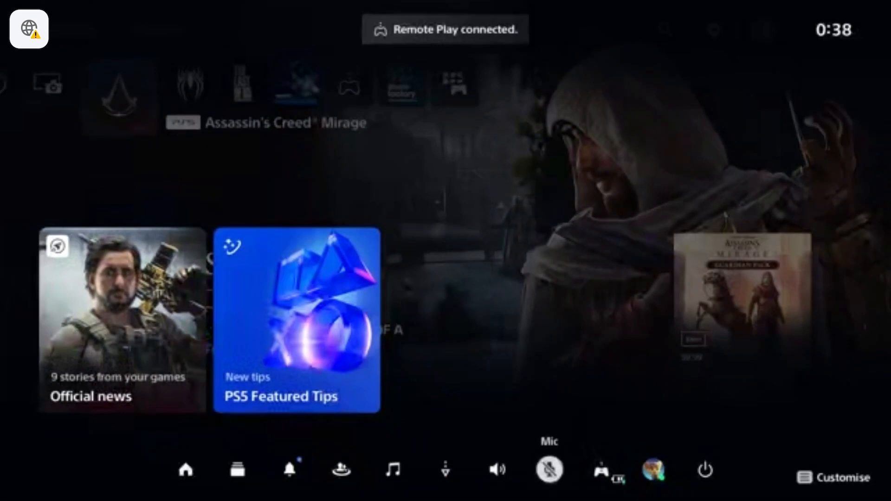
{"action": "left_click", "coordinate": [547, 470]}
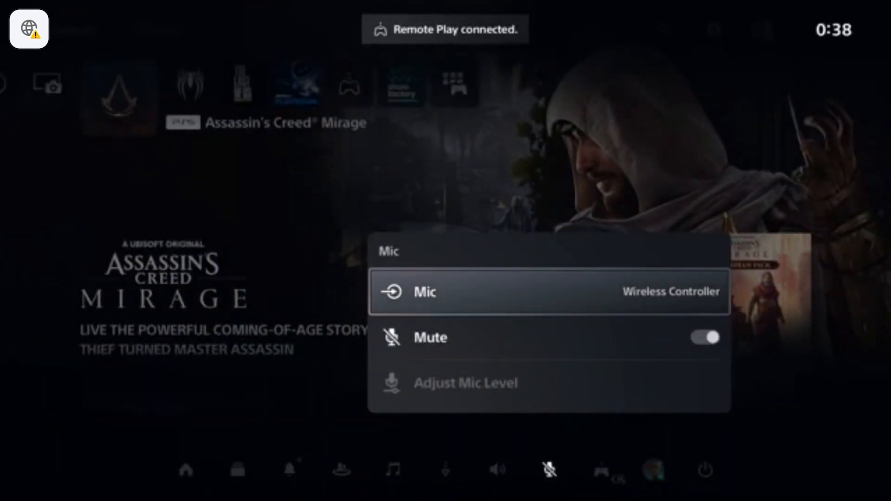